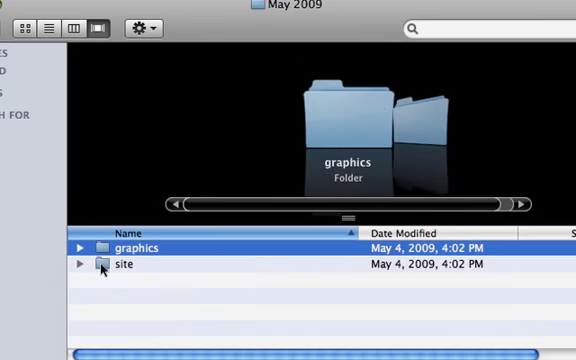
# - Start uploading the video-editing site folder to the server in Cyberduck
pyautogui.doubleClick(128, 264)
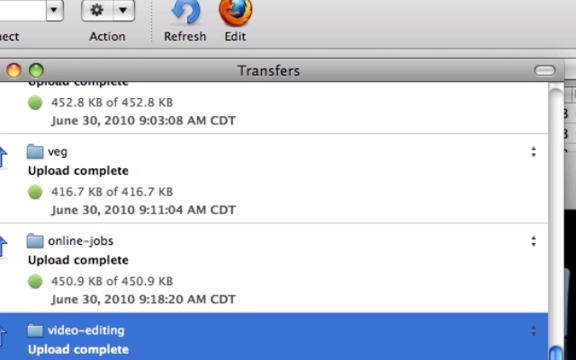
pyautogui.moveTo(276, 328)
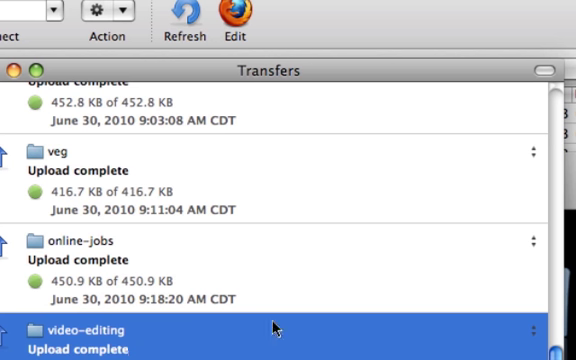
pyautogui.moveTo(278, 328)
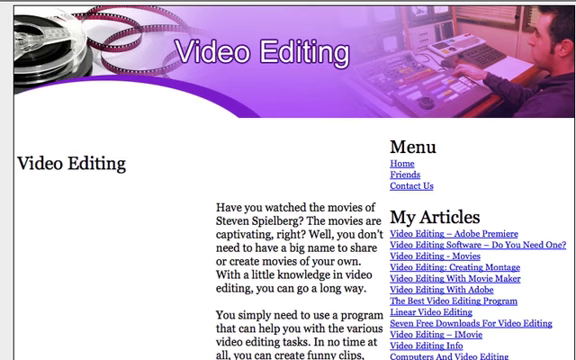
# - Scroll the live Video Editing page down through its article and sidebar to the comments form and back up
pyautogui.scroll(-3)
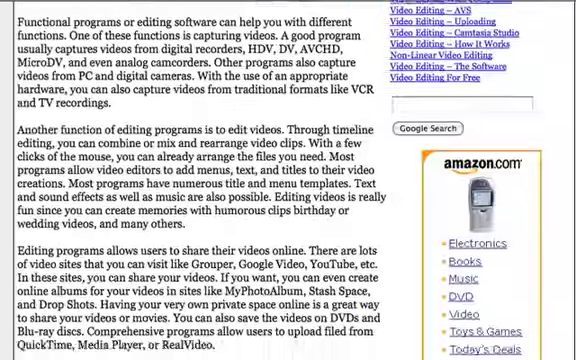
pyautogui.scroll(-3)
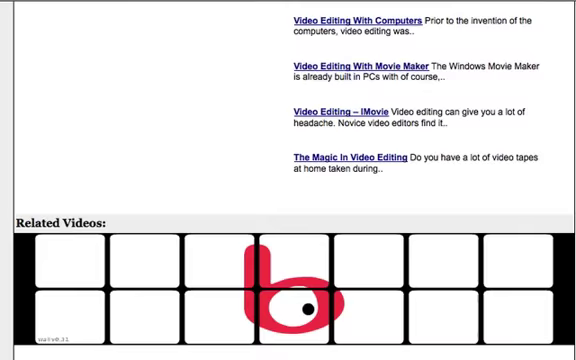
pyautogui.scroll(-3)
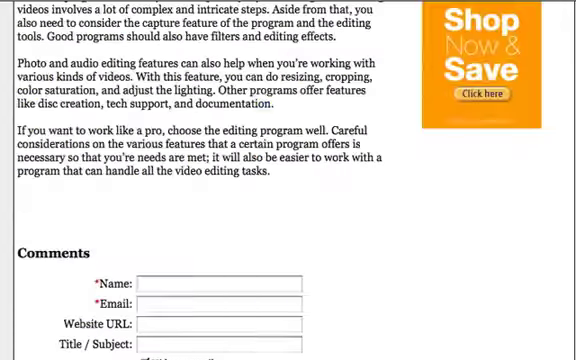
pyautogui.scroll(3)
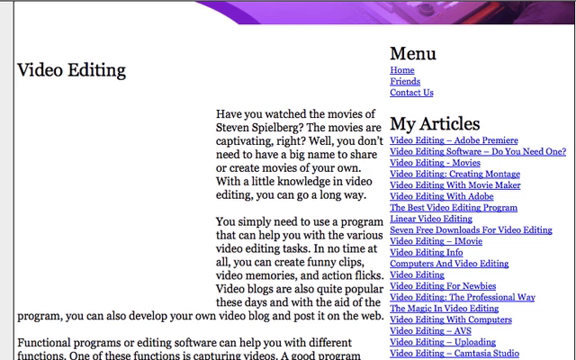
pyautogui.scroll(3)
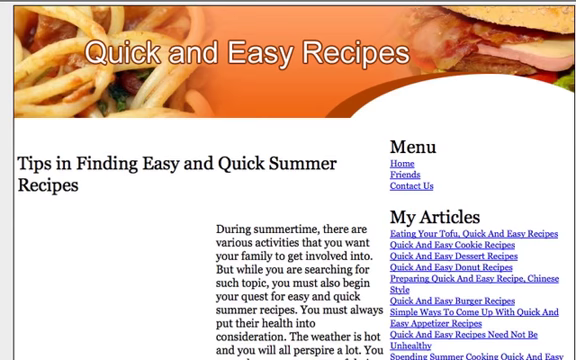
# - Scroll the Quick and Easy Recipes summer recipes article down and back up
pyautogui.scroll(-3)
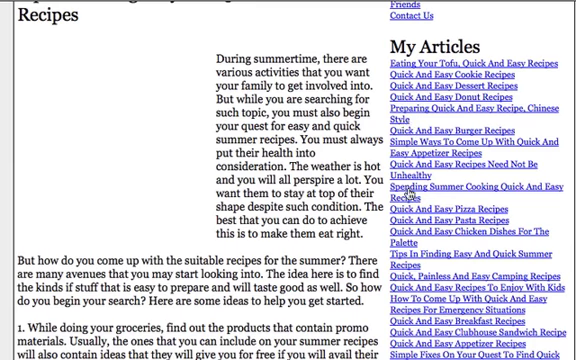
pyautogui.moveTo(410, 192)
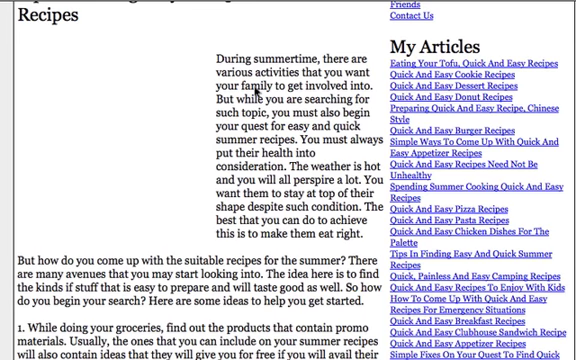
pyautogui.scroll(3)
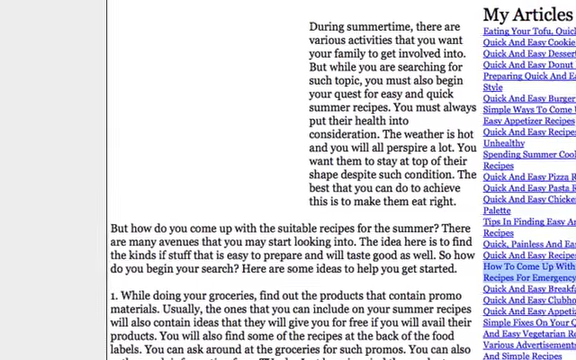
# - Scroll the Daily Quick Easy Recipes emergency-situations article down to its Related Videos section
pyautogui.scroll(3)
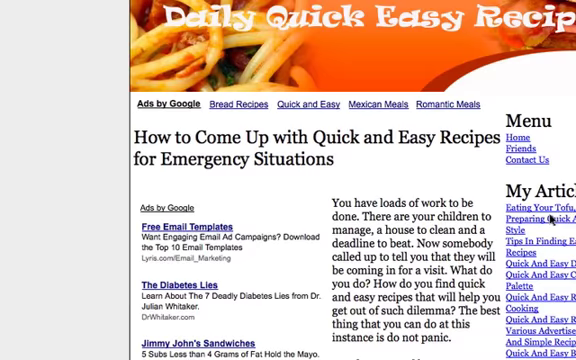
pyautogui.scroll(-3)
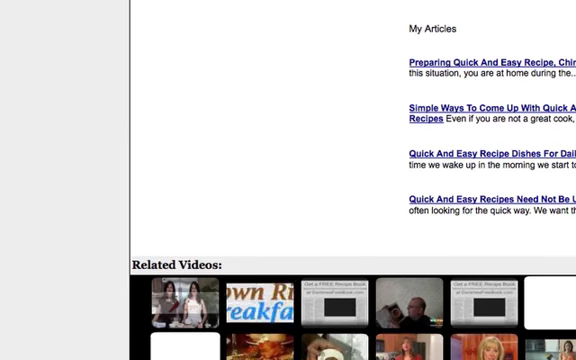
pyautogui.scroll(-3)
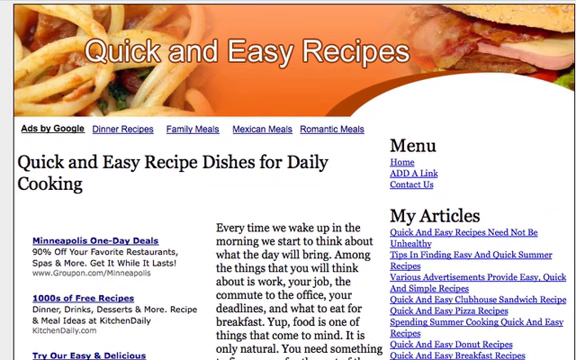
# - Scroll the Daily Cooking recipes page before switching to the Google results for the article title
pyautogui.scroll(-3)
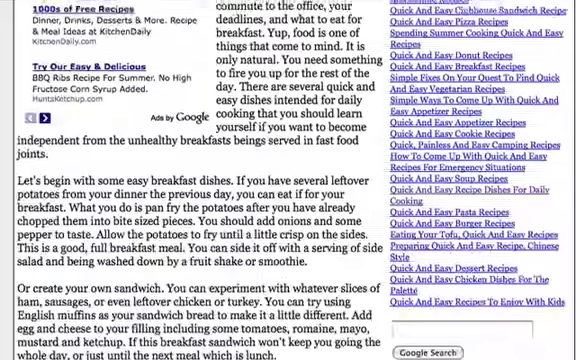
pyautogui.scroll(3)
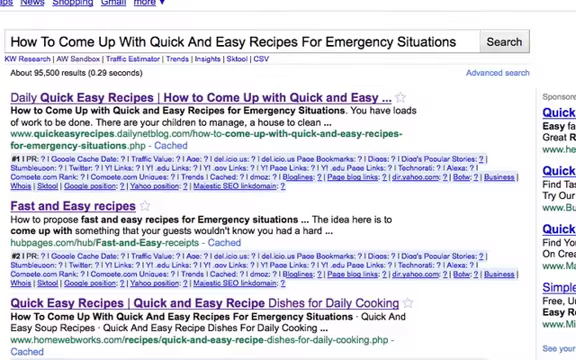
# - Scroll down the Quick and Easy Appetizer Recipes article on this copy of the recipes site
pyautogui.scroll(-3)
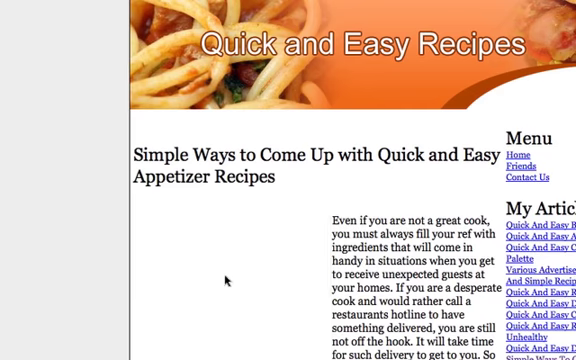
pyautogui.scroll(-3)
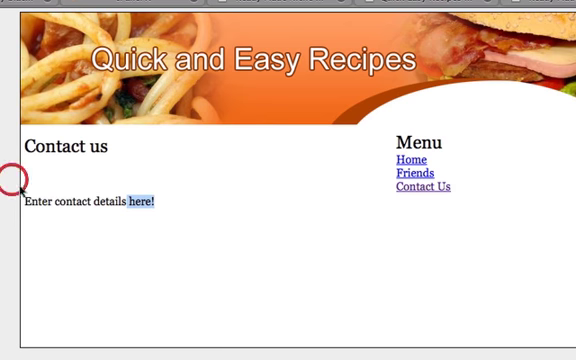
pyautogui.moveTo(88, 208)
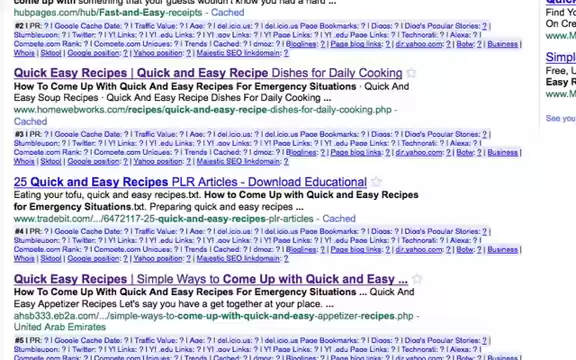
# - Scroll the Google results and open the Quick and Easy Clubhouse Sandwich Recipe copy of the site
pyautogui.scroll(-3)
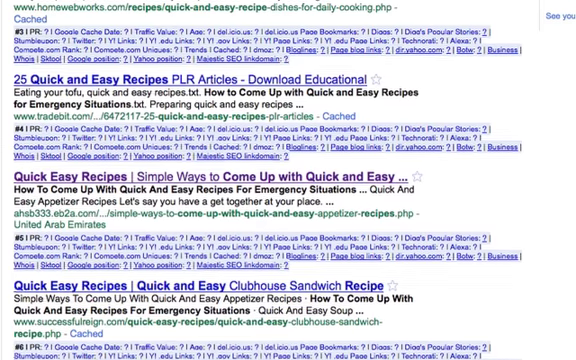
pyautogui.scroll(-3)
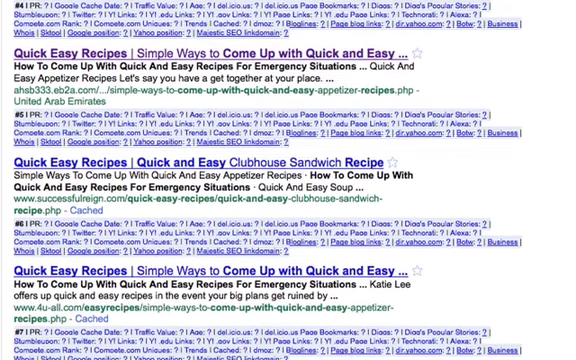
pyautogui.scroll(-3)
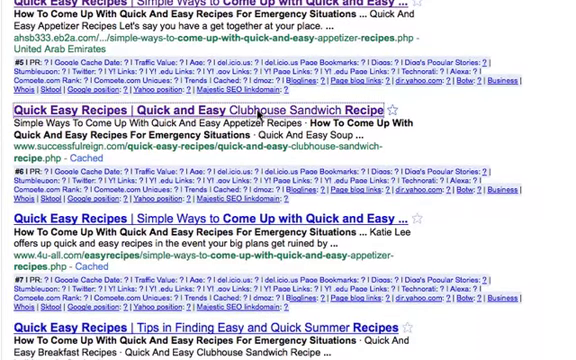
pyautogui.click(200, 112)
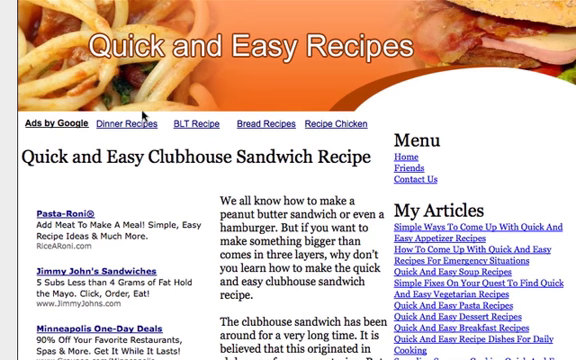